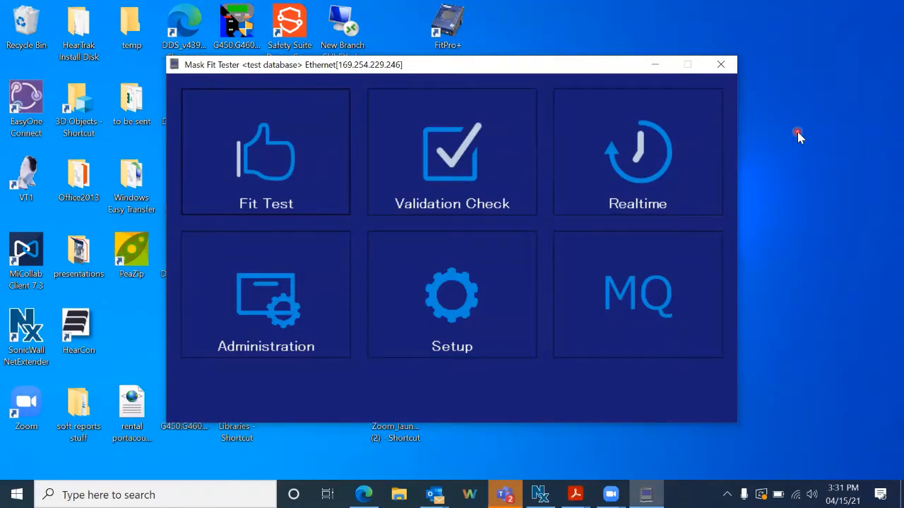
pyautogui.moveTo(453, 326)
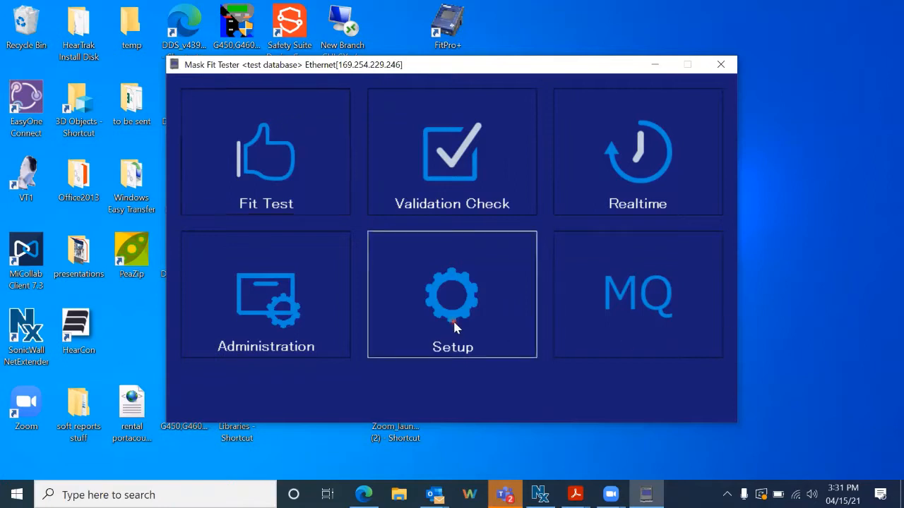
# Bring up Communication Setting from Setup, showing USB selected and the PC's adapters listed.
pyautogui.click(452, 295)
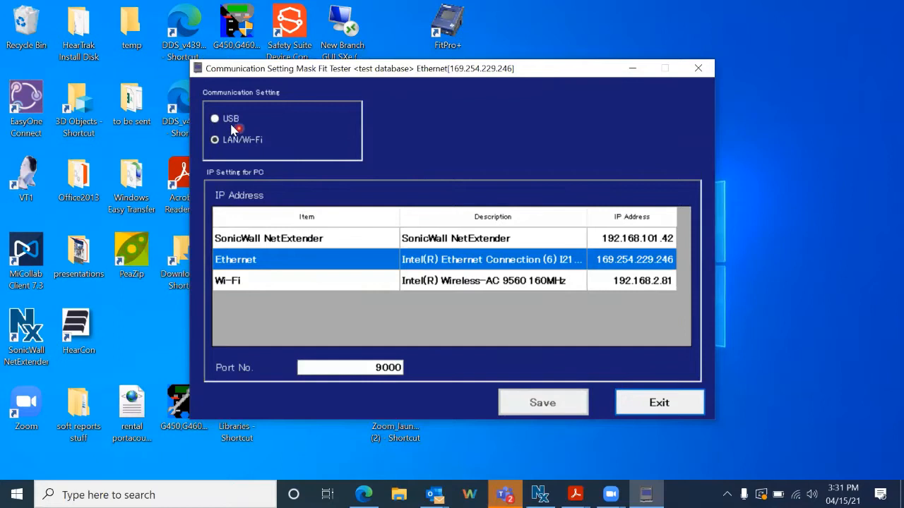
pyautogui.click(215, 118)
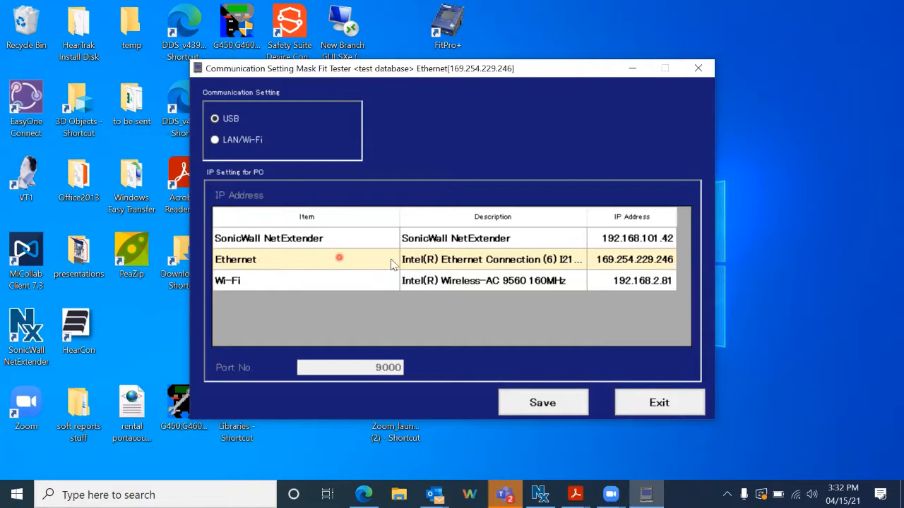
pyautogui.moveTo(366, 245)
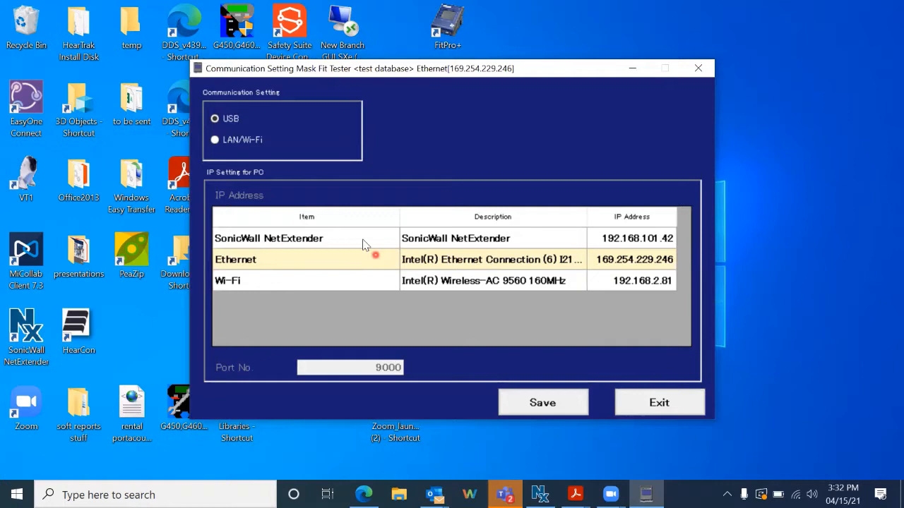
pyautogui.moveTo(754, 209)
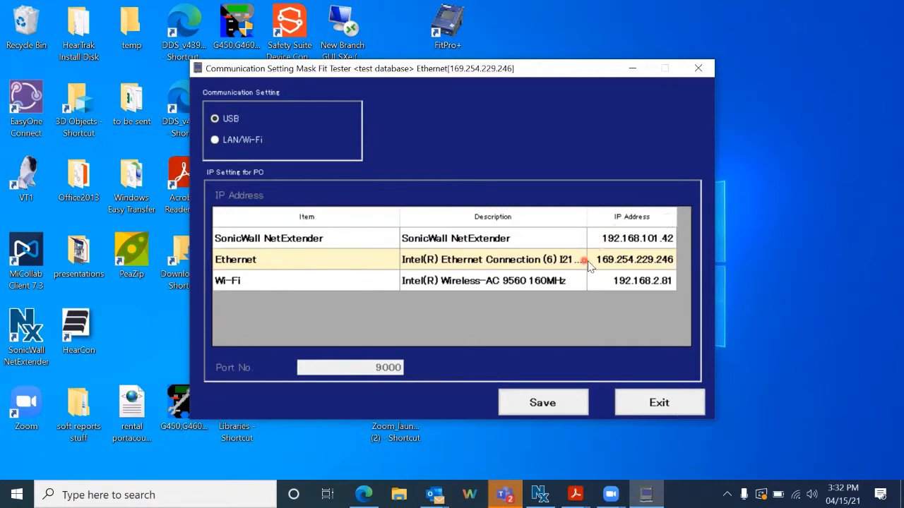
pyautogui.moveTo(272, 269)
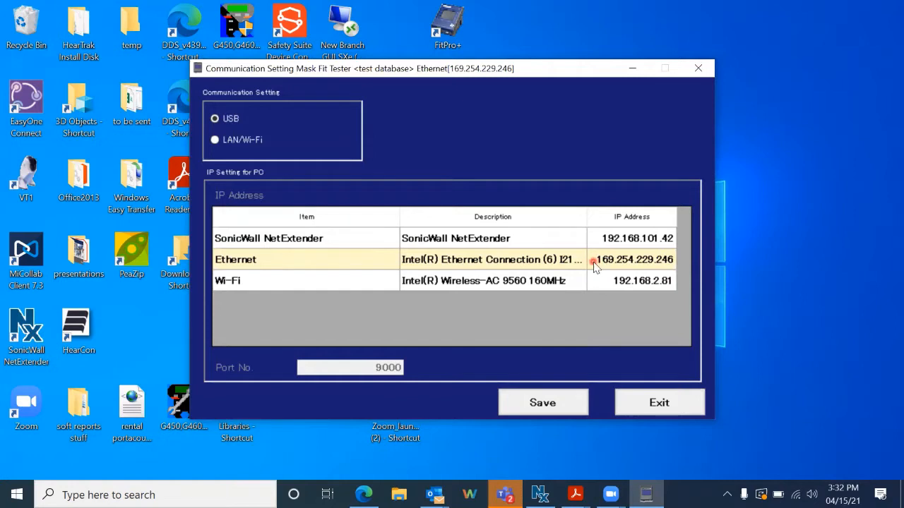
pyautogui.moveTo(633, 267)
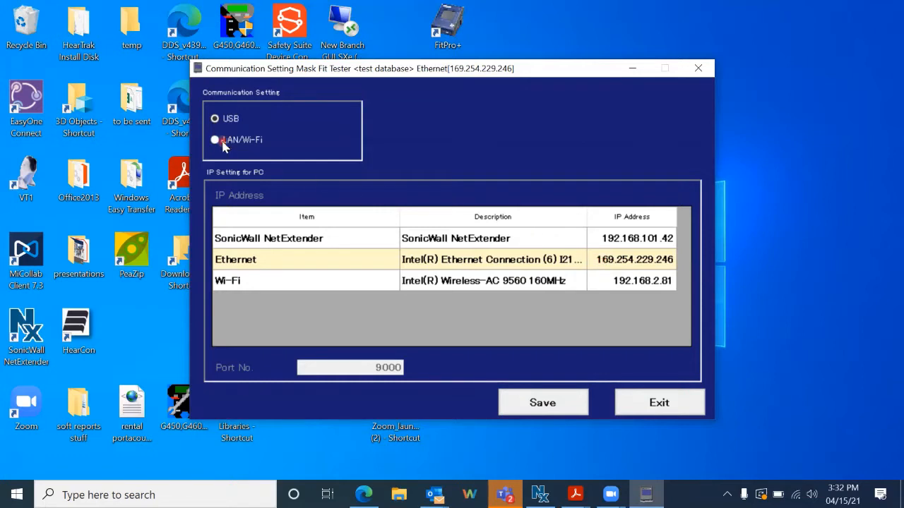
# Choose LAN/Wi-Fi, save and confirm, and select the Ethernet adapter at port 9000.
pyautogui.click(214, 140)
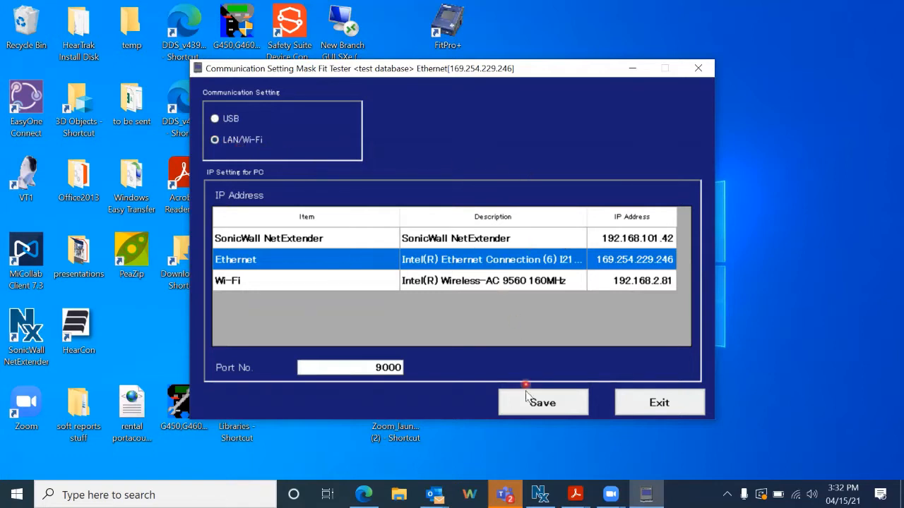
pyautogui.click(543, 403)
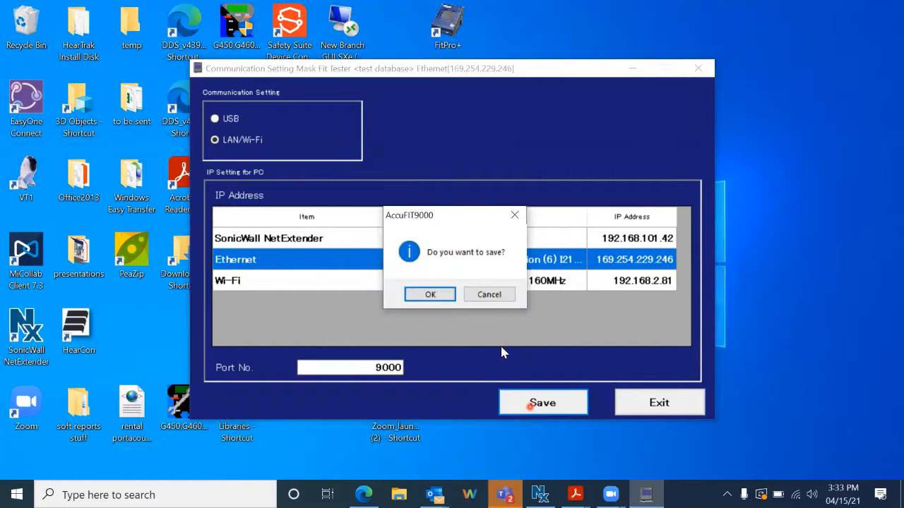
pyautogui.click(429, 294)
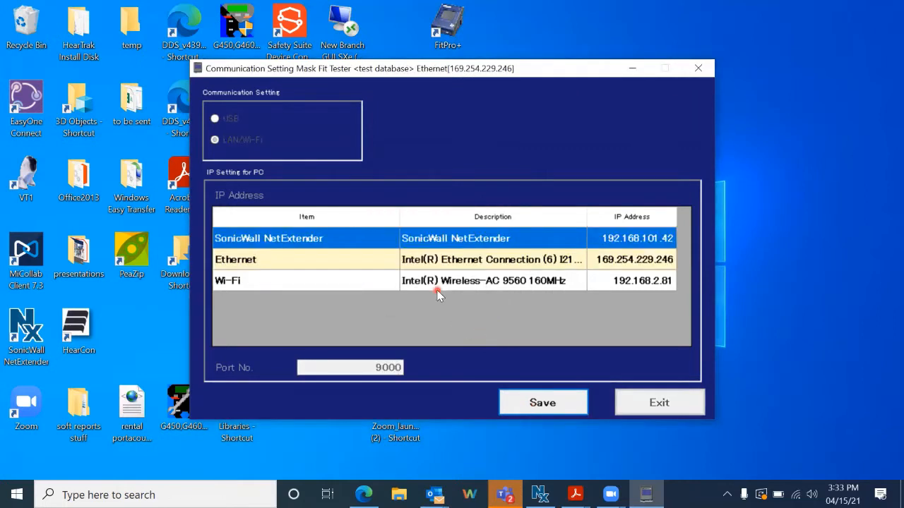
pyautogui.click(305, 260)
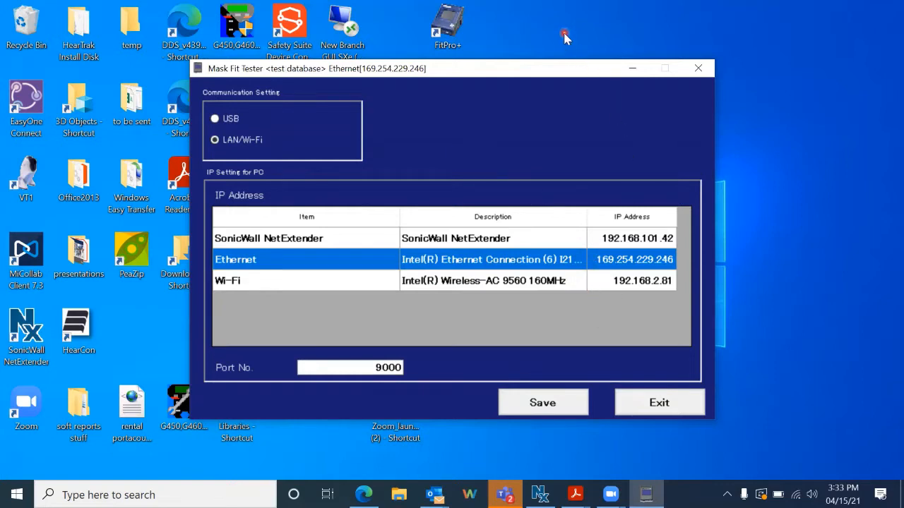
pyautogui.moveTo(565, 34)
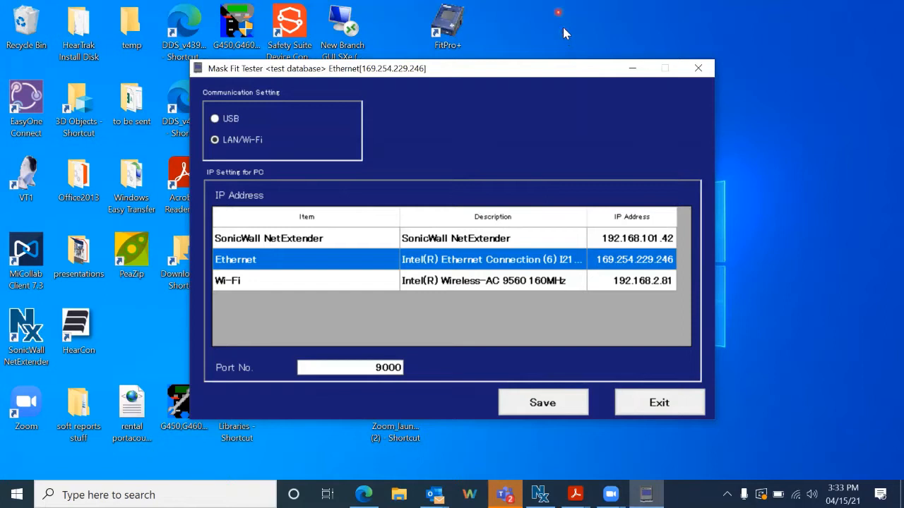
pyautogui.moveTo(585, 36)
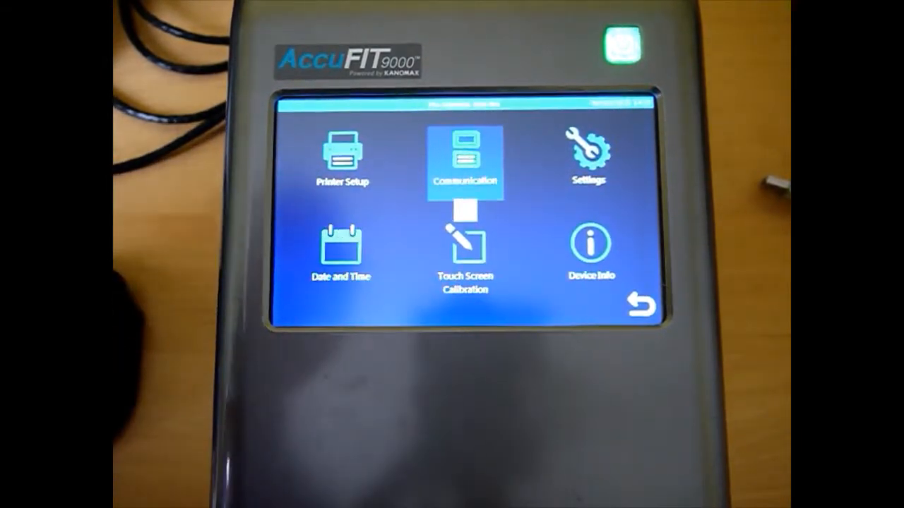
# Enter host 169.254.229.246 and port 9000 on the unit's Communication screen and save.
pyautogui.click(466, 158)
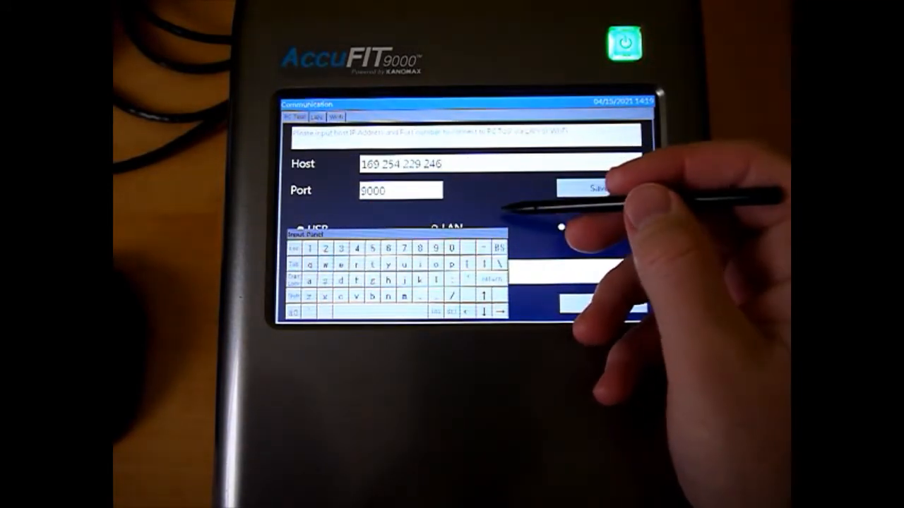
pyautogui.click(590, 190)
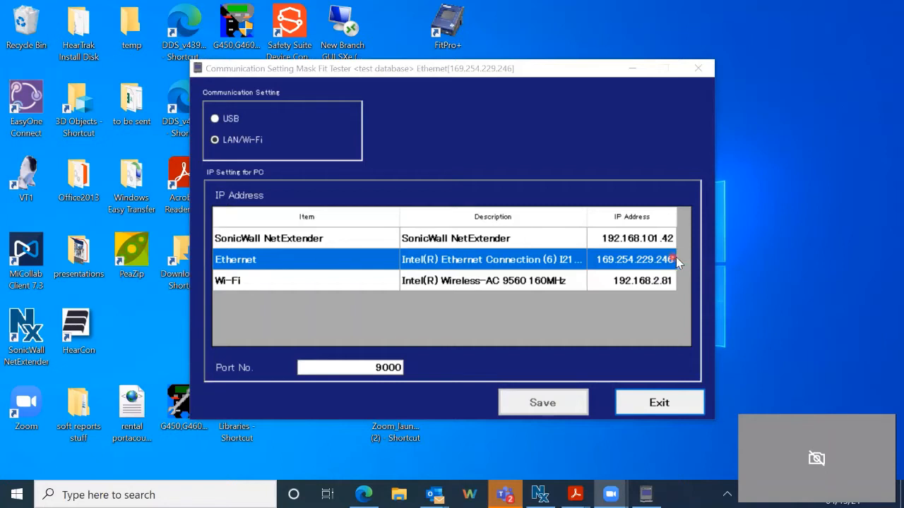
pyautogui.moveTo(266, 142)
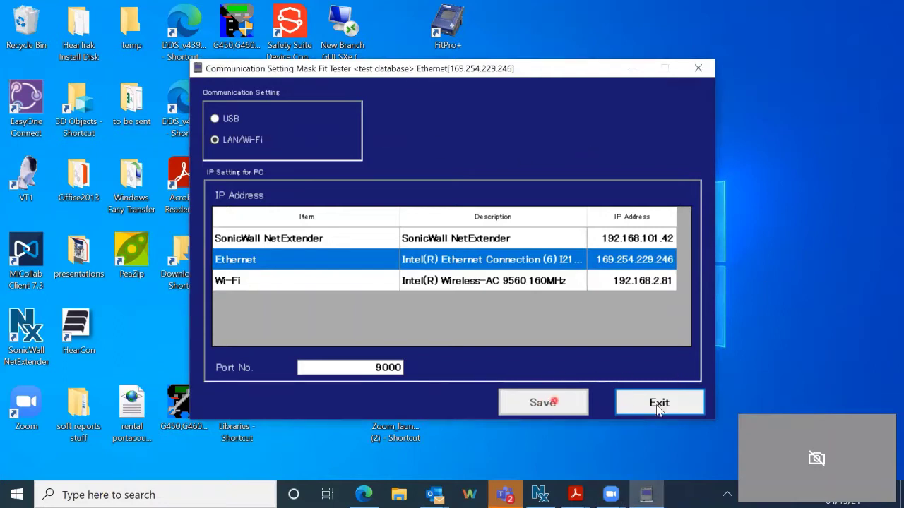
# Save the communication settings once more and exit to reach Validation Check.
pyautogui.click(388, 367)
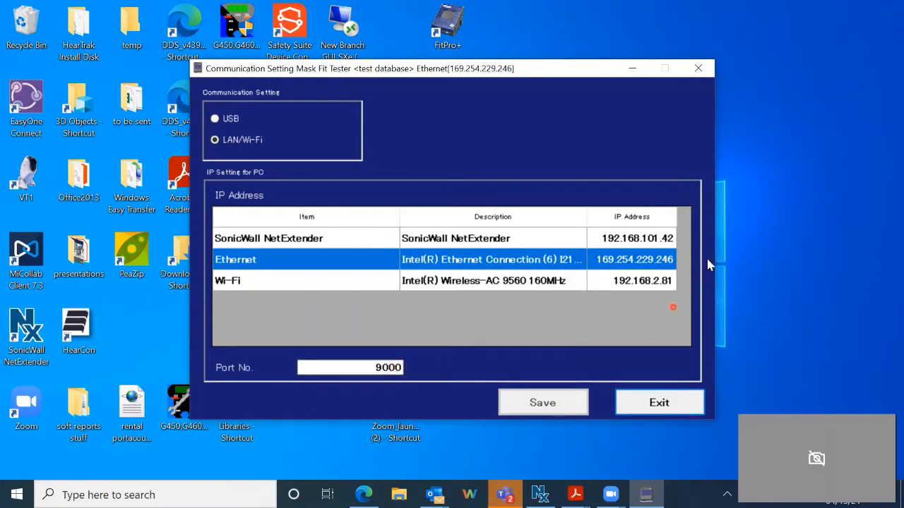
pyautogui.moveTo(521, 262)
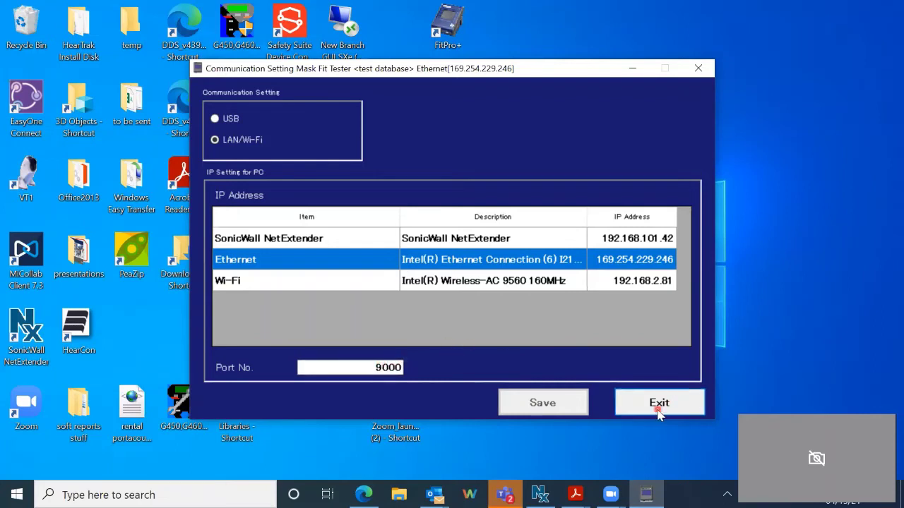
pyautogui.click(659, 402)
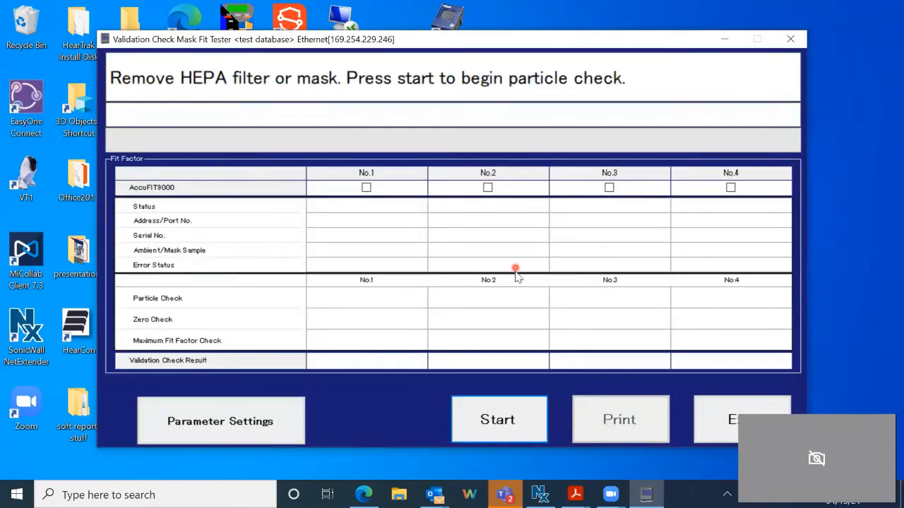
pyautogui.moveTo(514, 288)
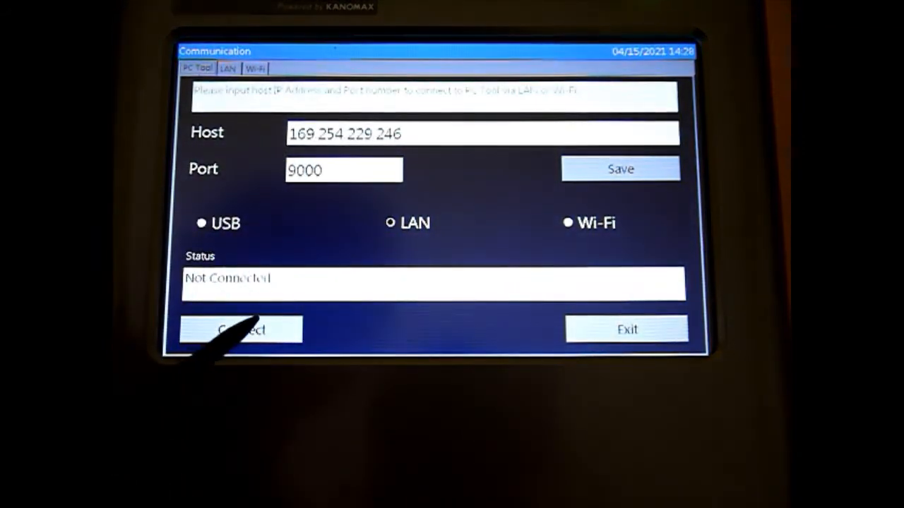
# Connect the AccuFIT unit to the PC at 169.254.229.246, port 9000, from PC Tool.
pyautogui.click(240, 330)
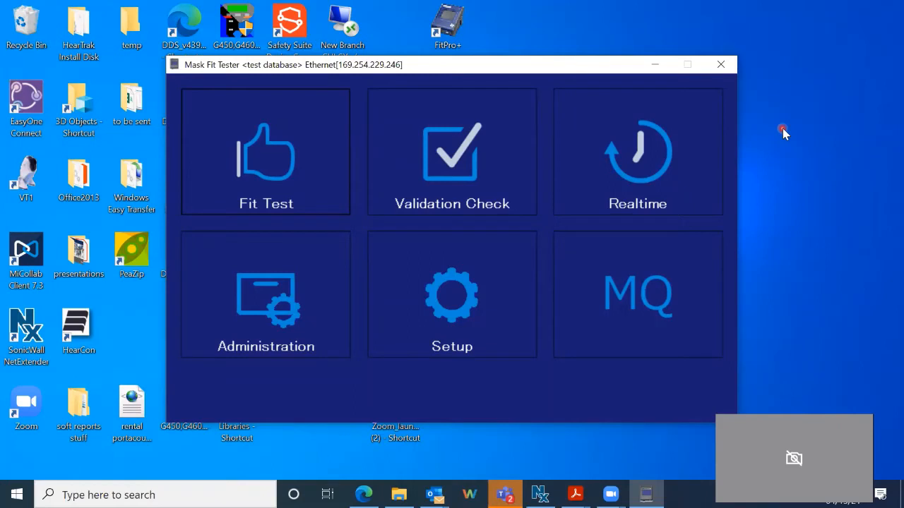
pyautogui.moveTo(760, 98)
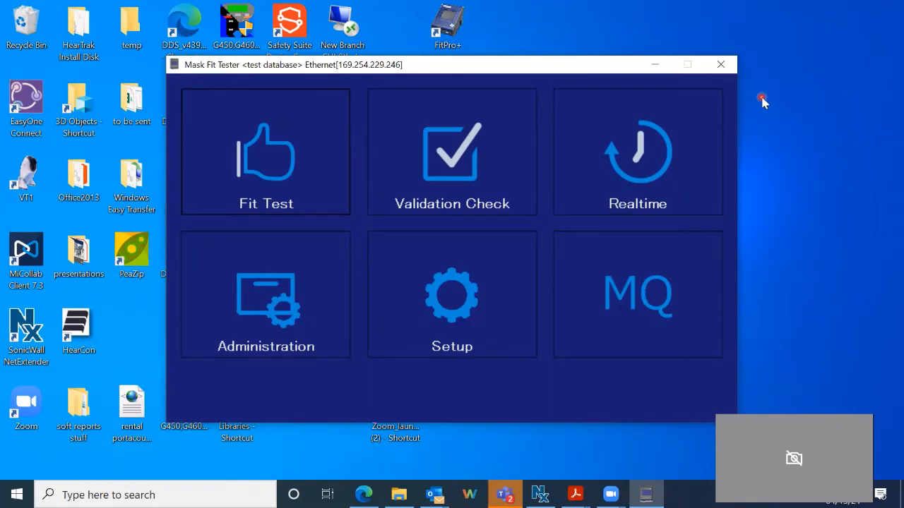
pyautogui.moveTo(780, 157)
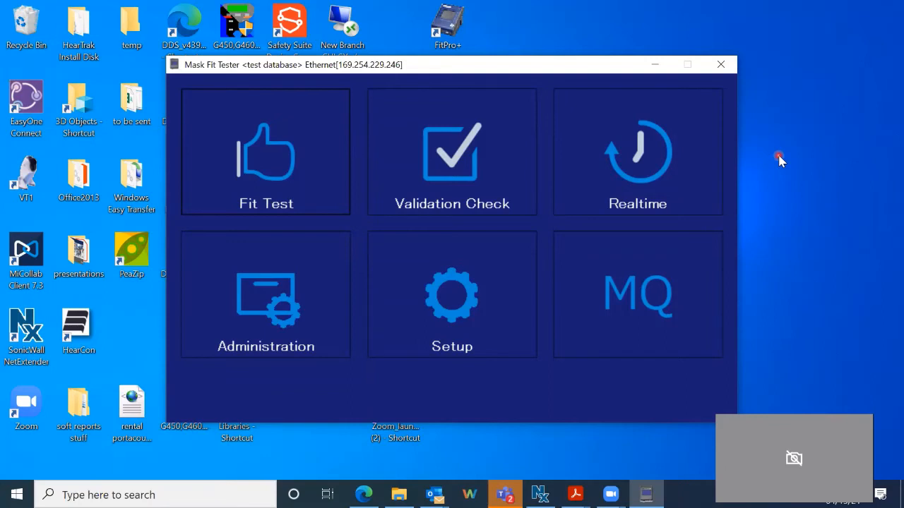
pyautogui.moveTo(808, 192)
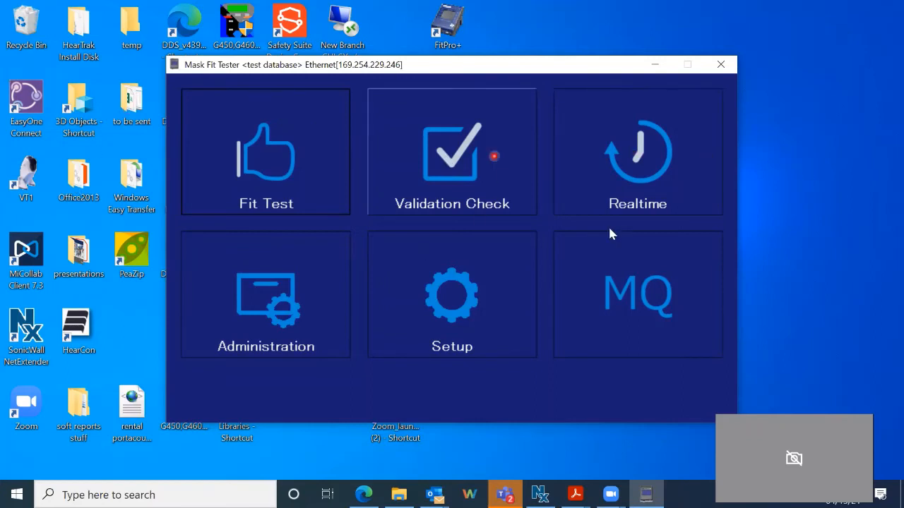
pyautogui.moveTo(884, 206)
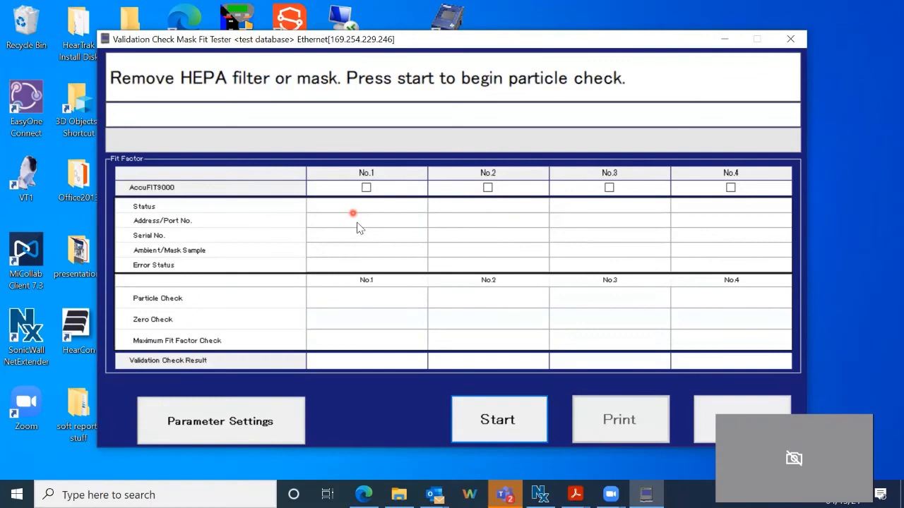
pyautogui.moveTo(322, 233)
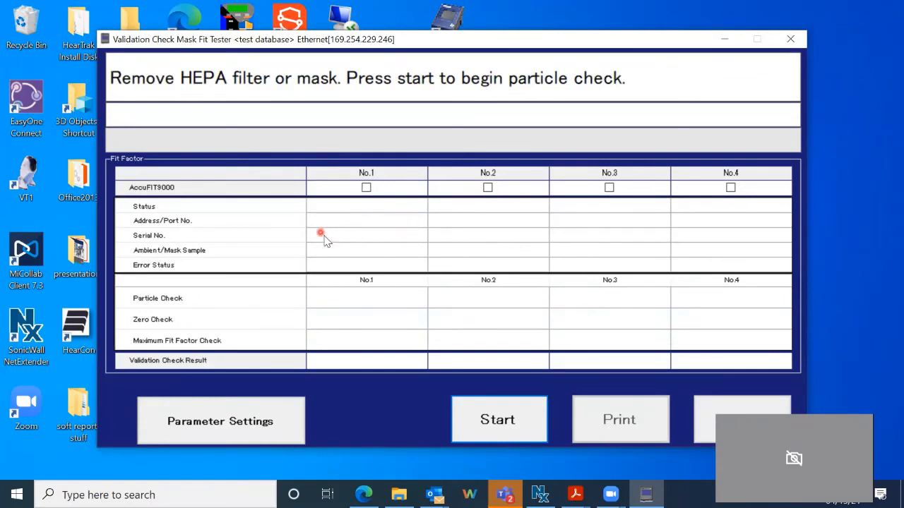
pyautogui.moveTo(389, 233)
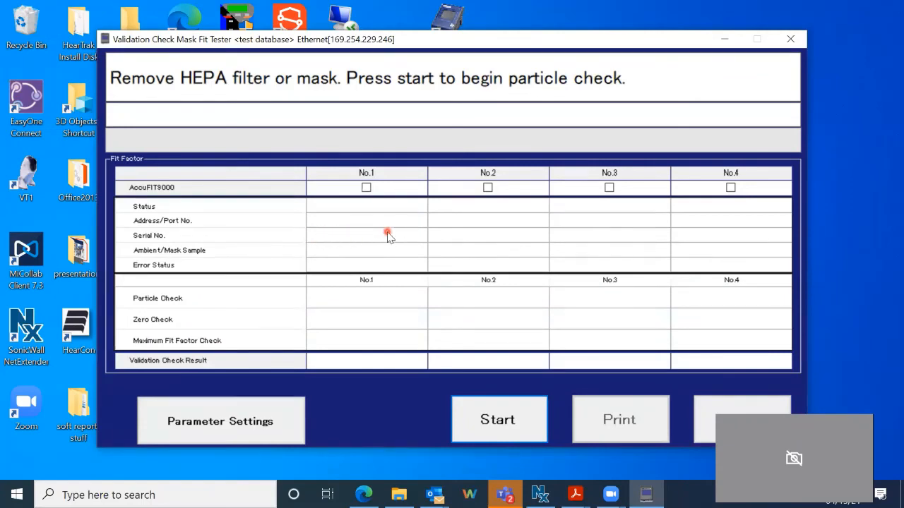
pyautogui.moveTo(387, 235)
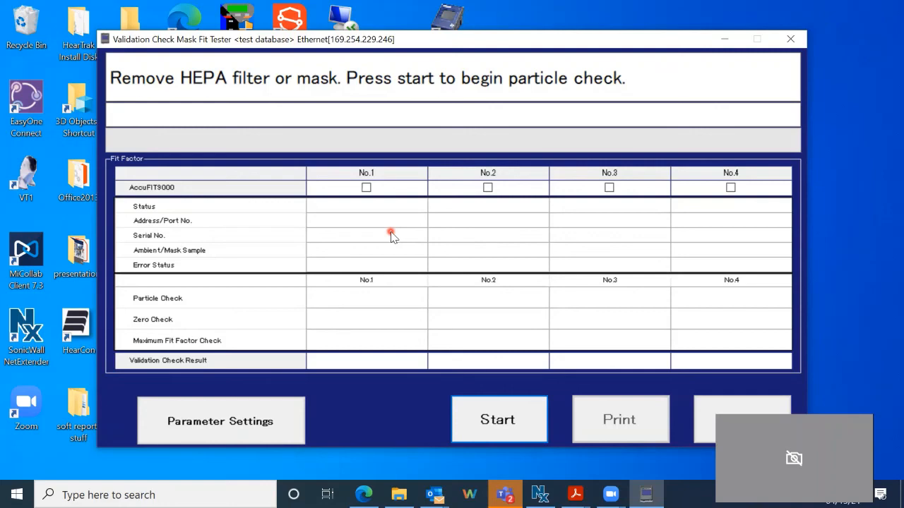
# Run Validation Check so AccuFIT No.1 shows connected at 169.254.32.77, serial 0682070.
pyautogui.click(366, 187)
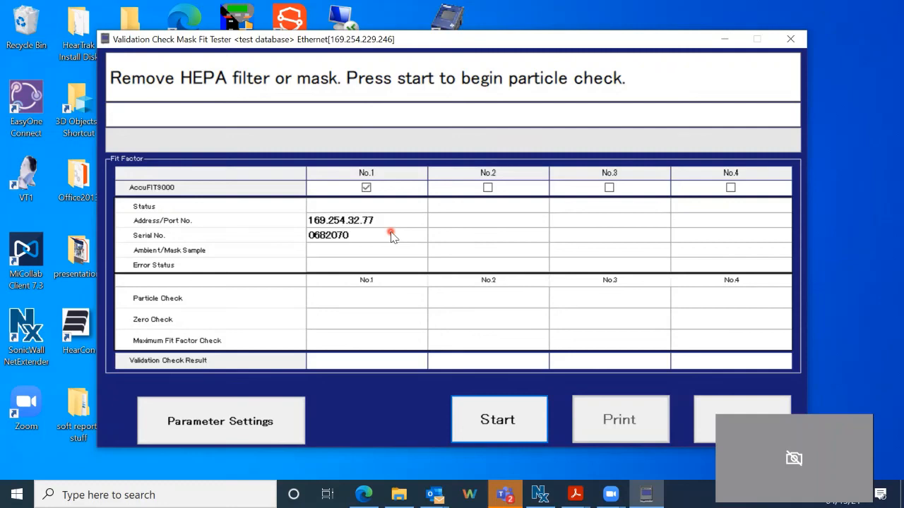
pyautogui.moveTo(381, 229)
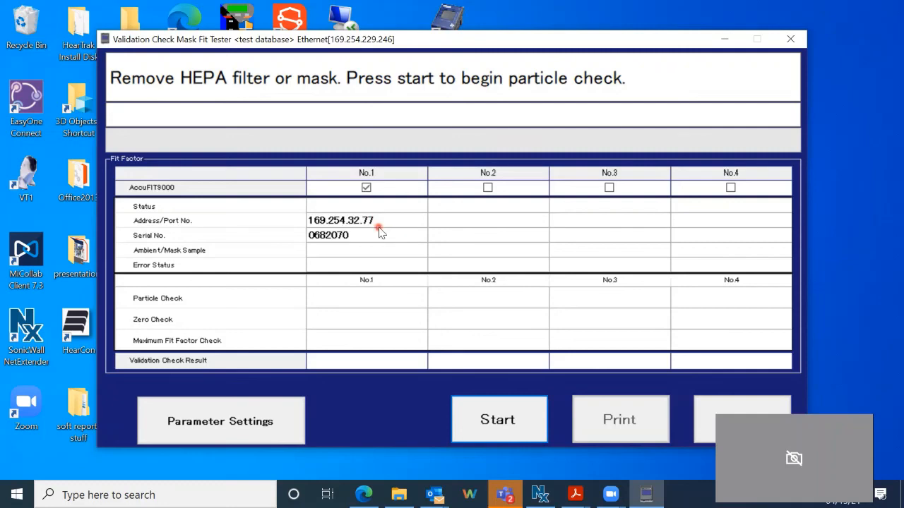
pyautogui.moveTo(365, 237)
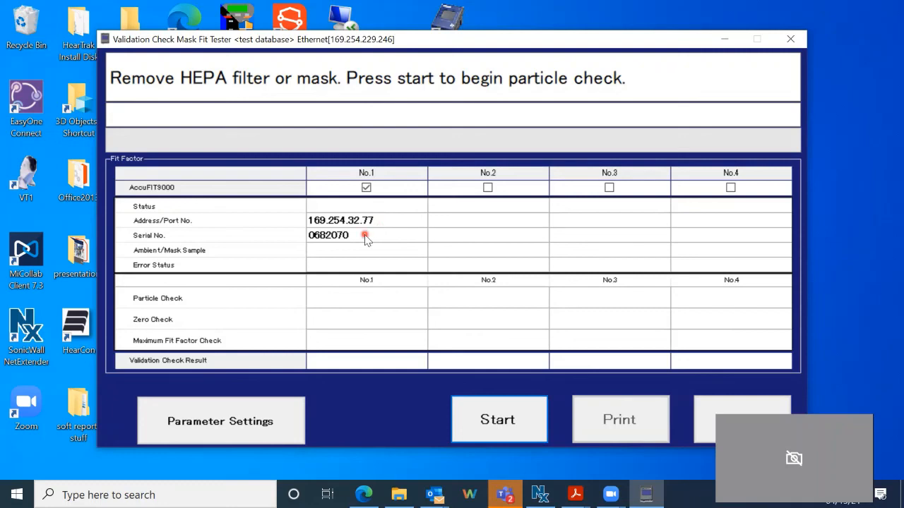